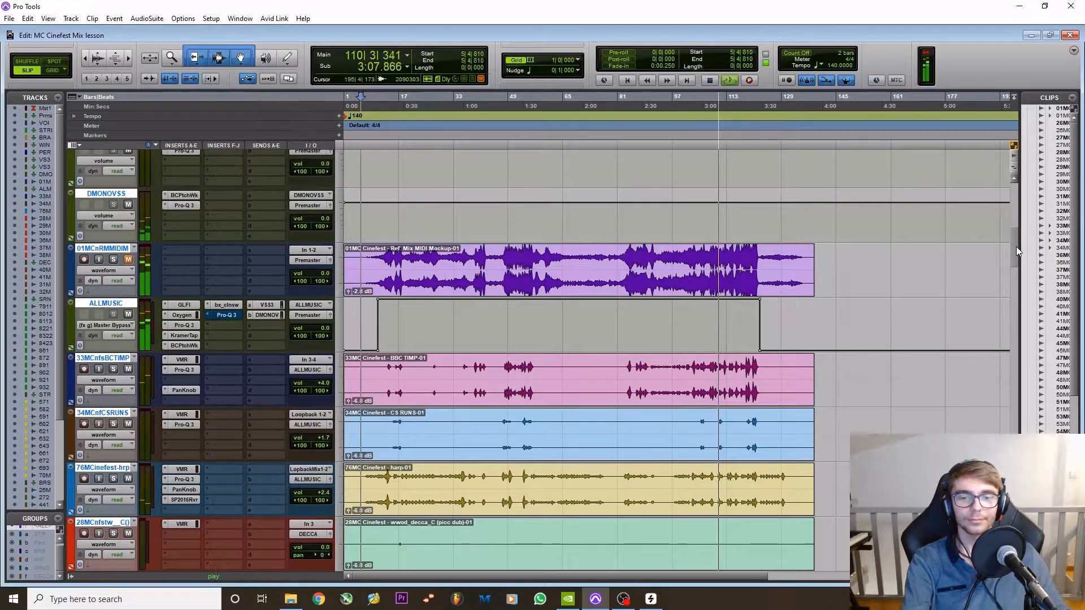
# - Scroll the Edit window down to the ALLMUSIC bus track with the PatchWork insert
pyautogui.scroll(-3)
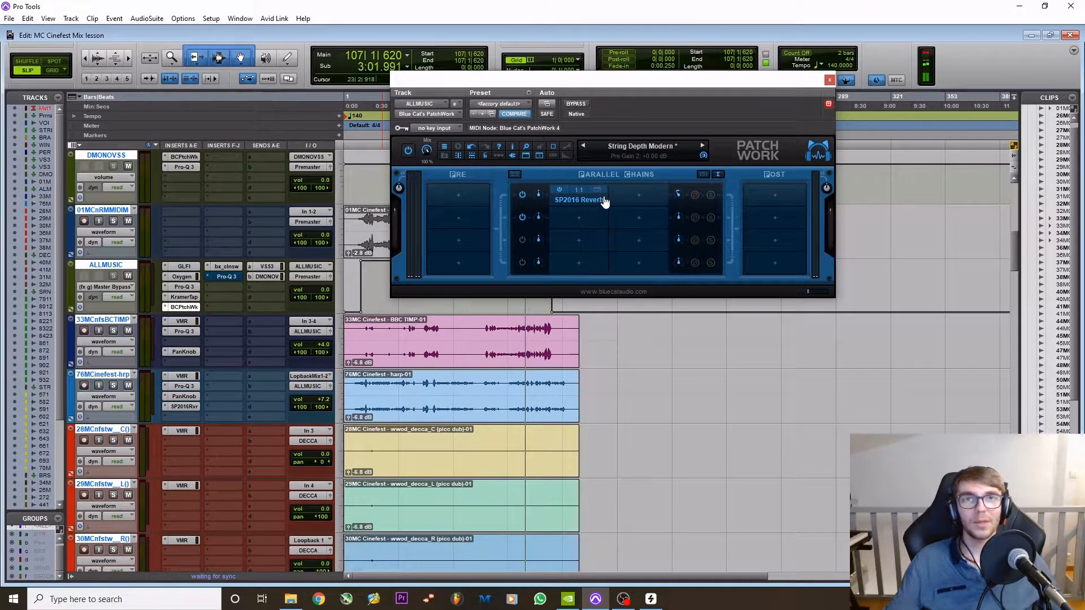
pyautogui.moveTo(640, 176)
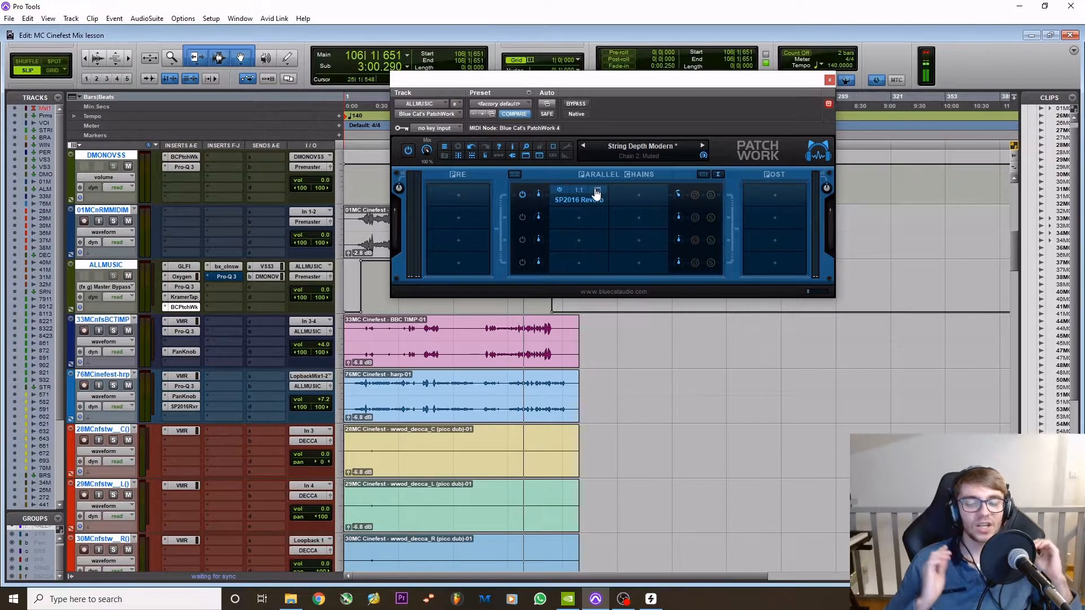
pyautogui.doubleClick(577, 199)
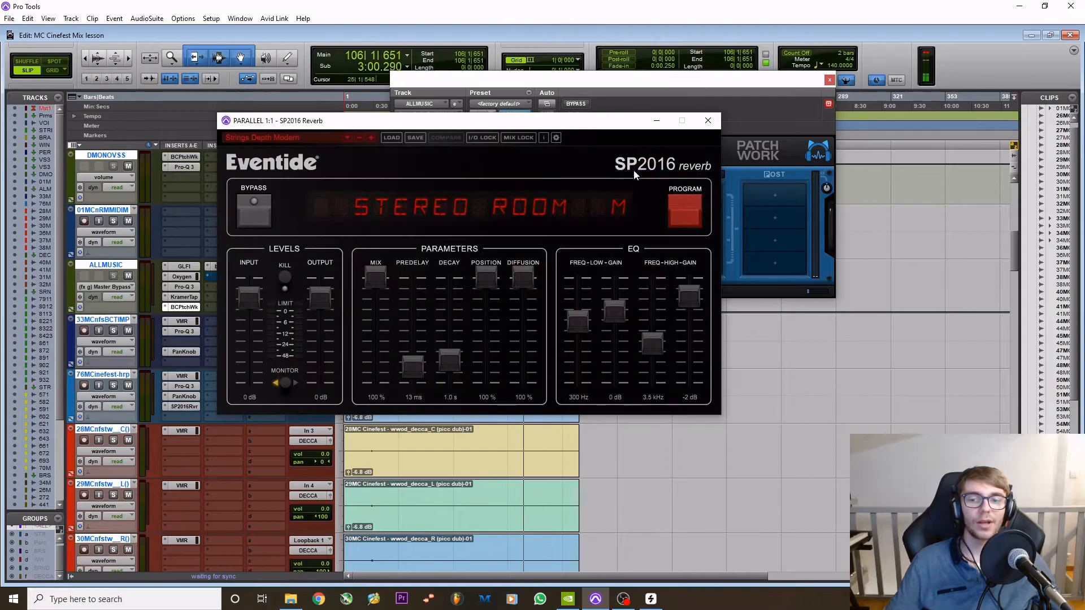
pyautogui.moveTo(462, 374)
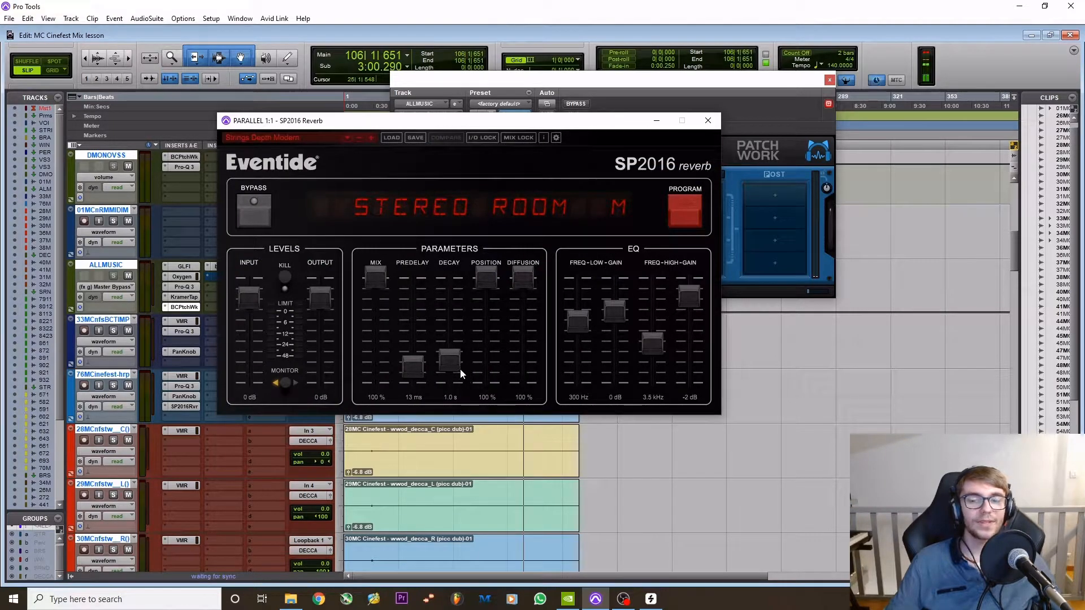
pyautogui.moveTo(460, 379)
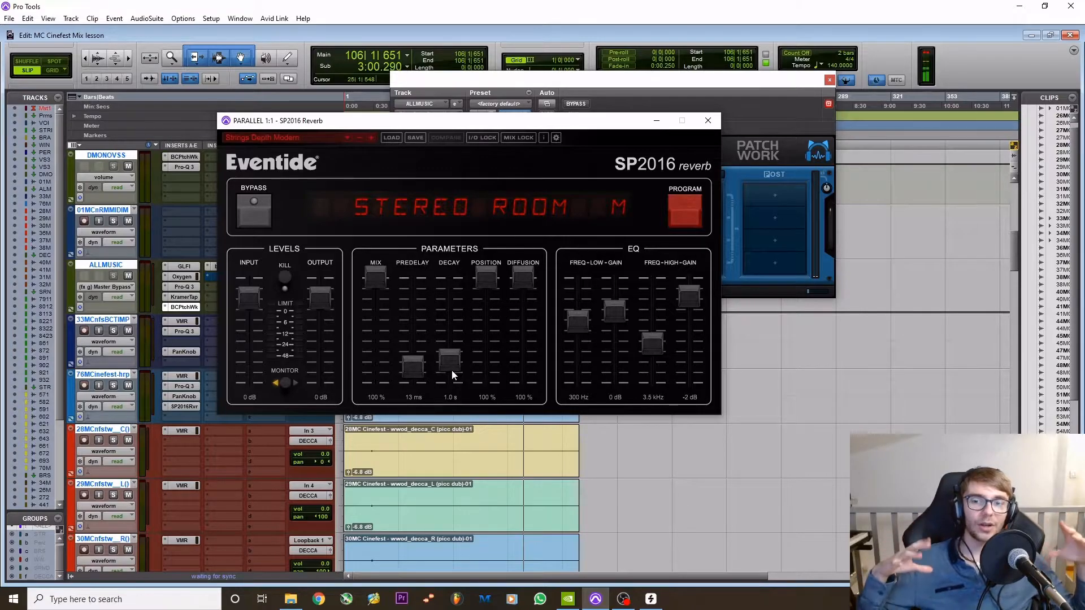
pyautogui.moveTo(493, 409)
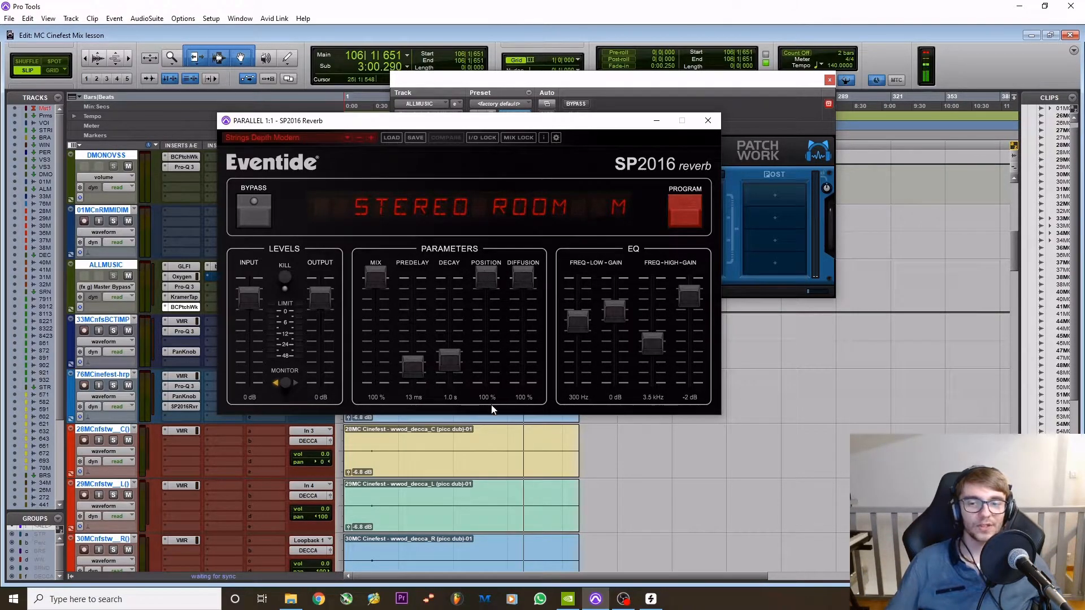
pyautogui.moveTo(707, 174)
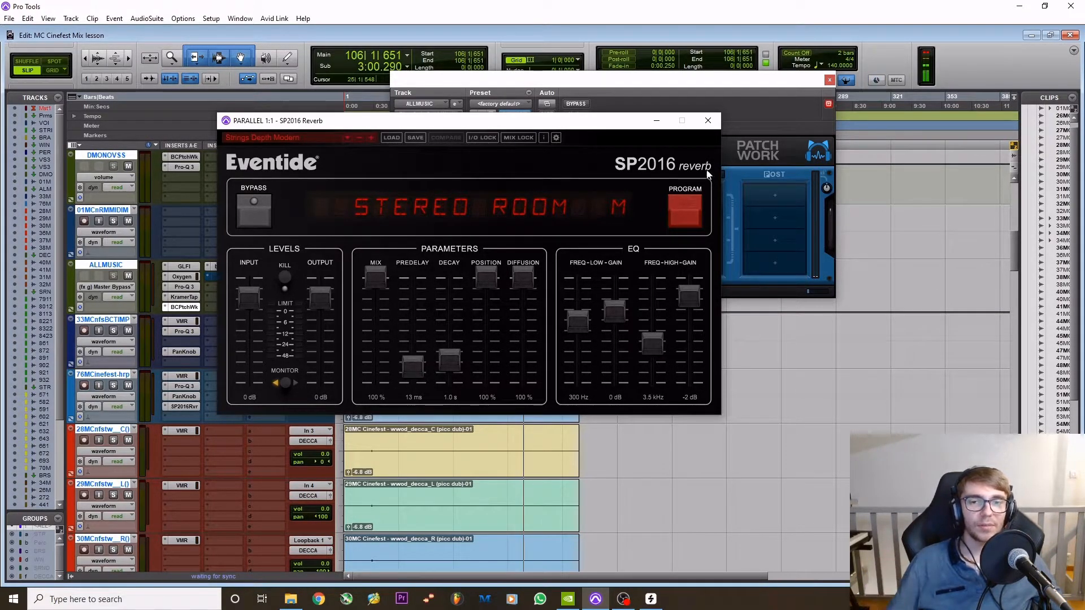
pyautogui.click(707, 121)
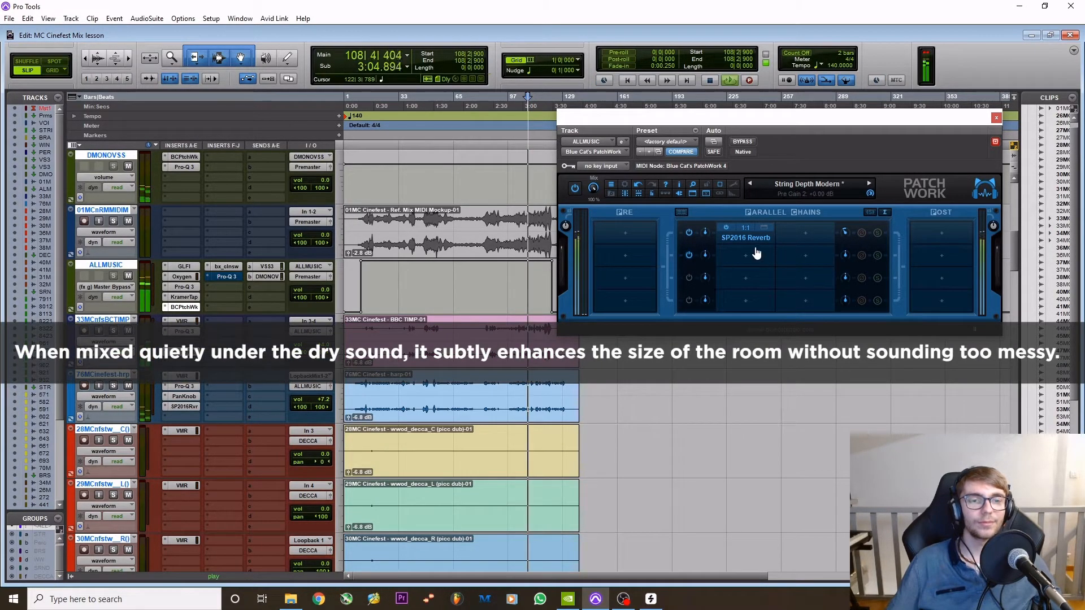
# - Mute PatchWork parallel chain 1 carrying the SP2016 Reverb
pyautogui.click(688, 234)
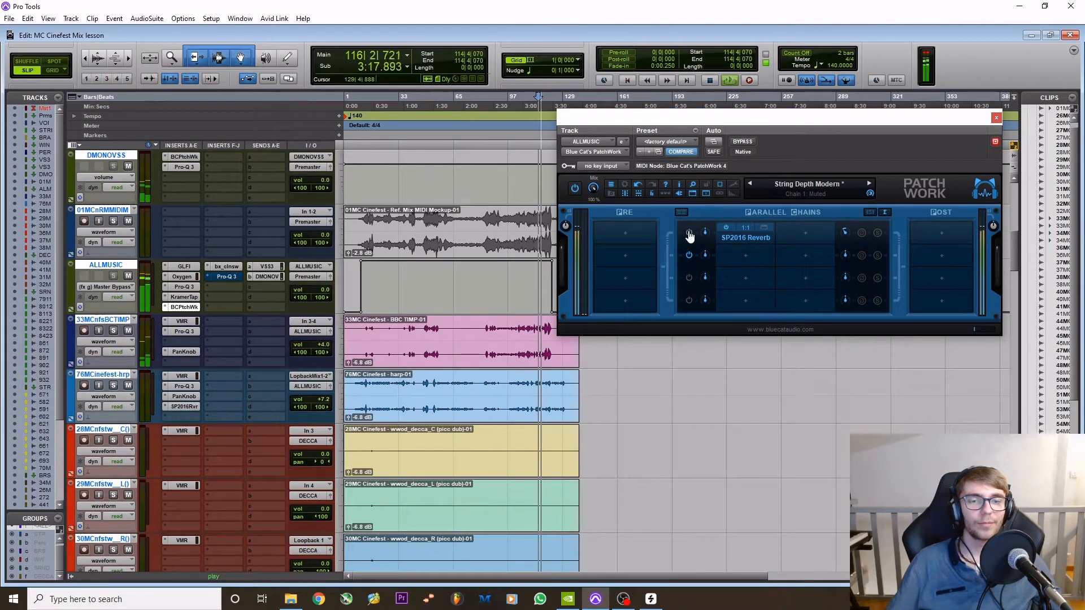
# - Re-enable the SP2016 Reverb chain and close the PatchWork plugin window
pyautogui.click(689, 233)
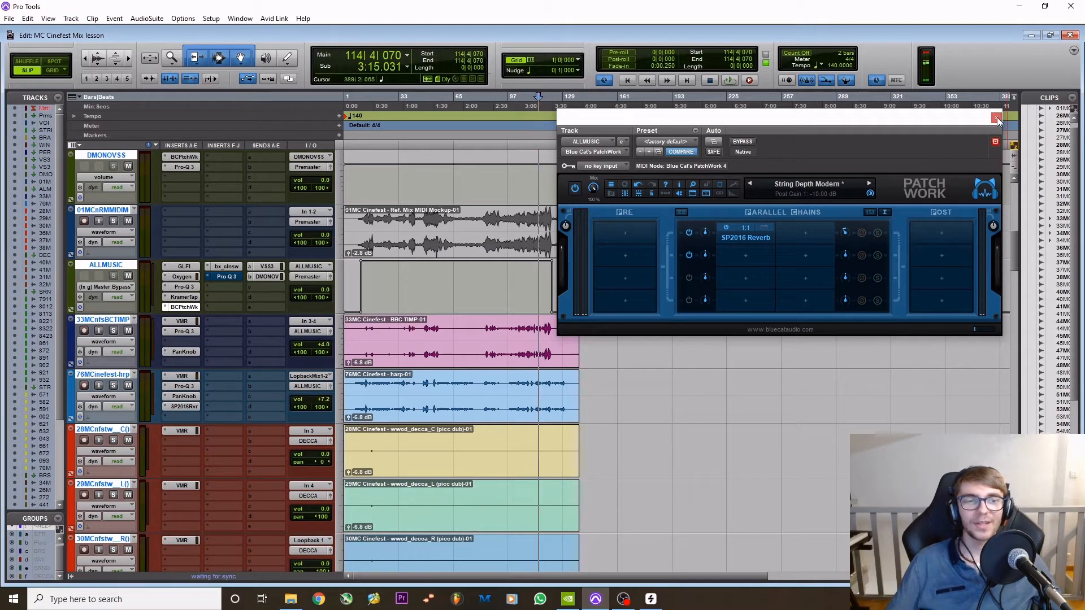
pyautogui.moveTo(996, 117)
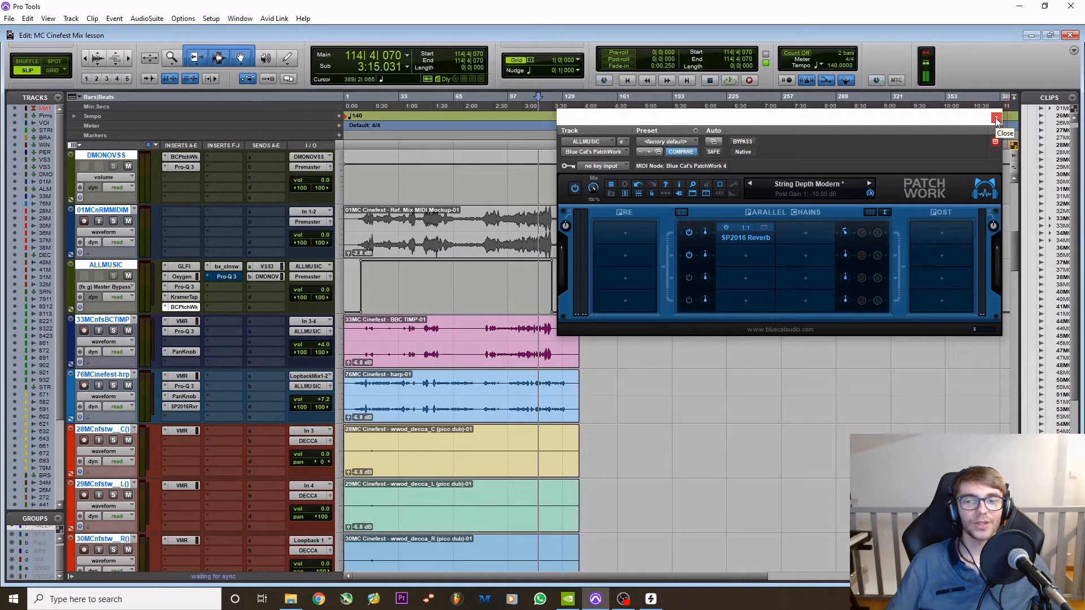
pyautogui.click(1004, 133)
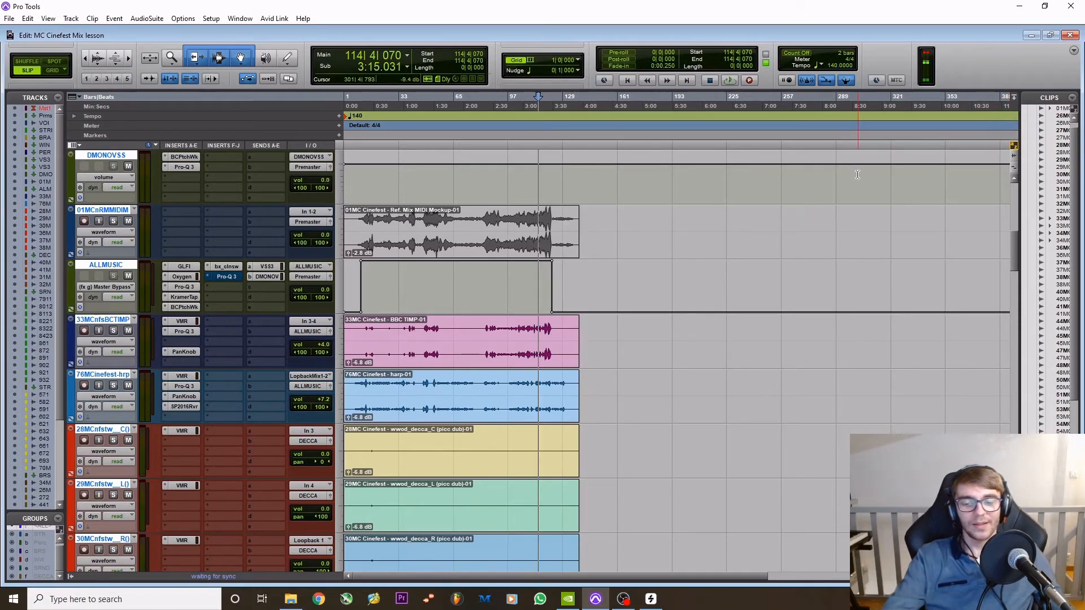